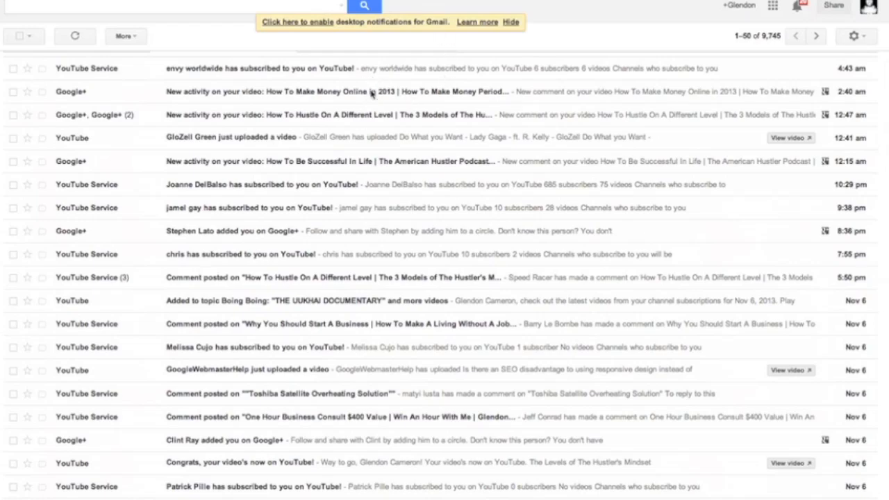
Step: Open the Google+ new-comment email about the How To Make Money Online in 2013 video
{"action": "left_click", "coordinate": [278, 91]}
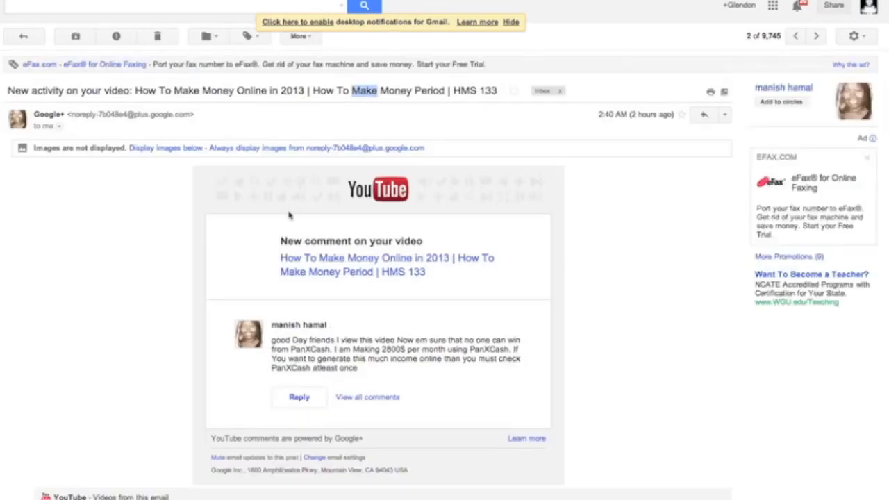
{"action": "mouse_move", "coordinate": [374, 396]}
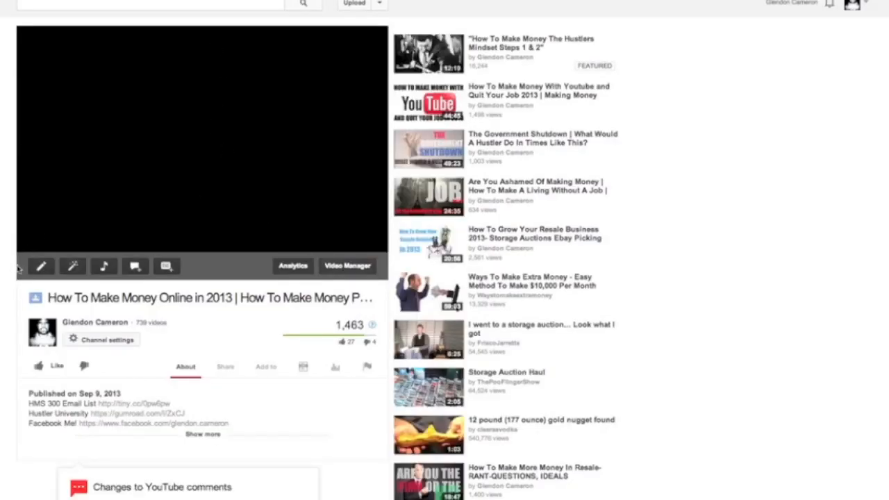
{"action": "left_click", "coordinate": [202, 139]}
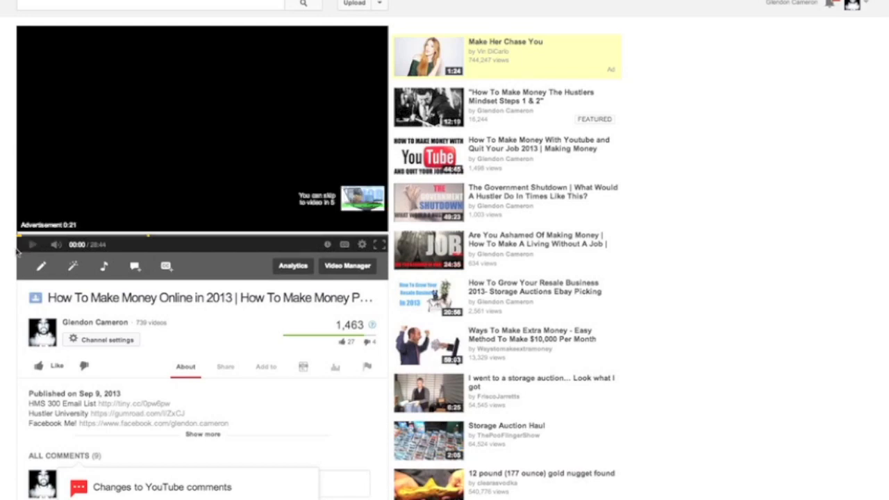
{"action": "scroll", "scroll_direction": "down", "scroll_amount": 3}
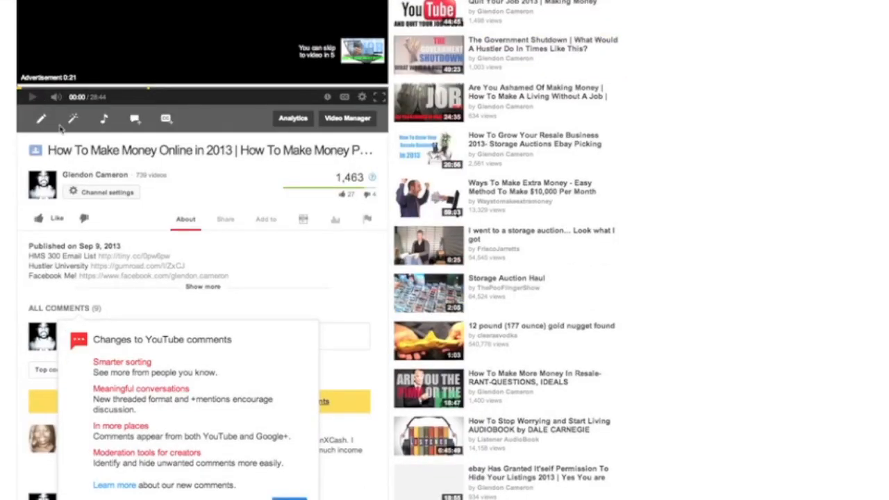
{"action": "scroll", "scroll_direction": "down", "scroll_amount": 3}
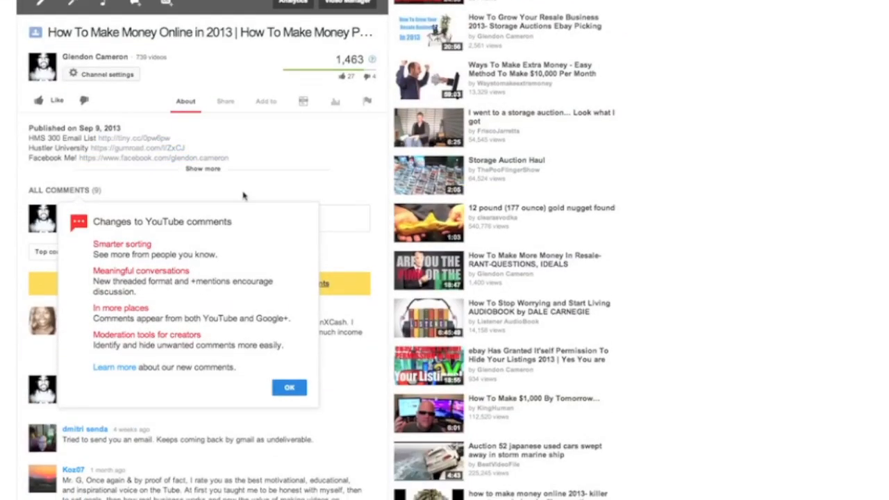
{"action": "mouse_move", "coordinate": [202, 250]}
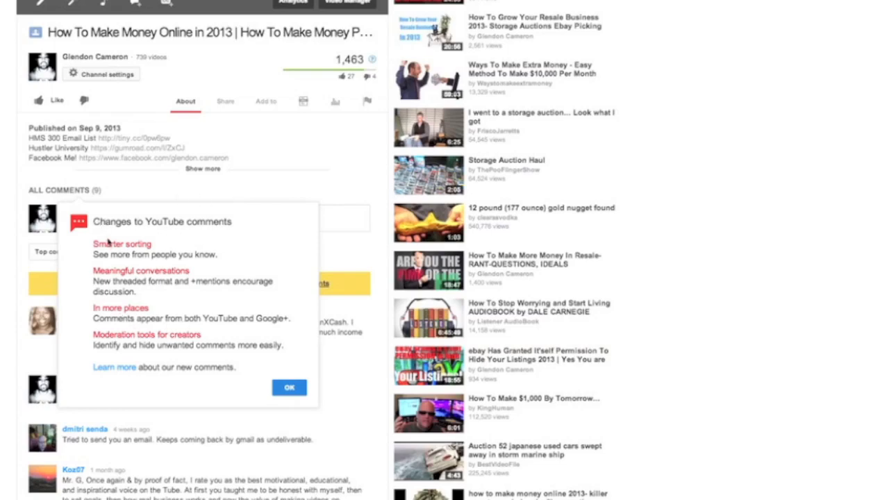
{"action": "mouse_move", "coordinate": [107, 236]}
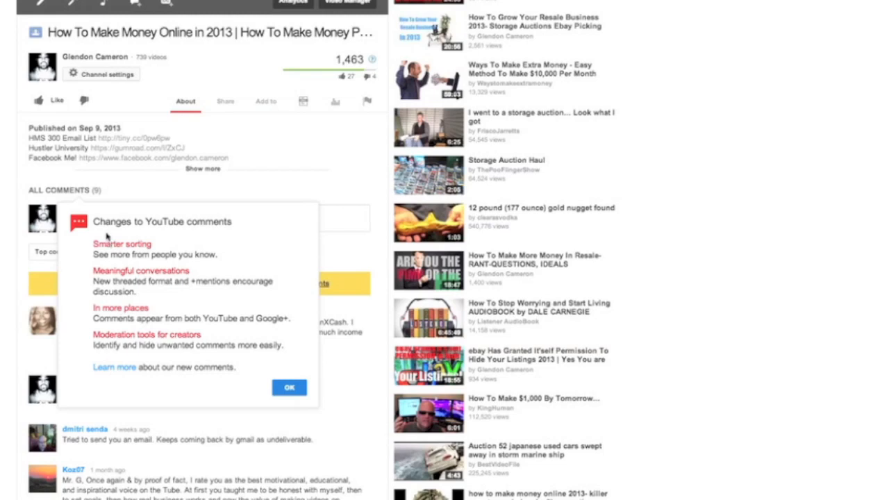
{"action": "scroll", "scroll_direction": "down", "scroll_amount": 3}
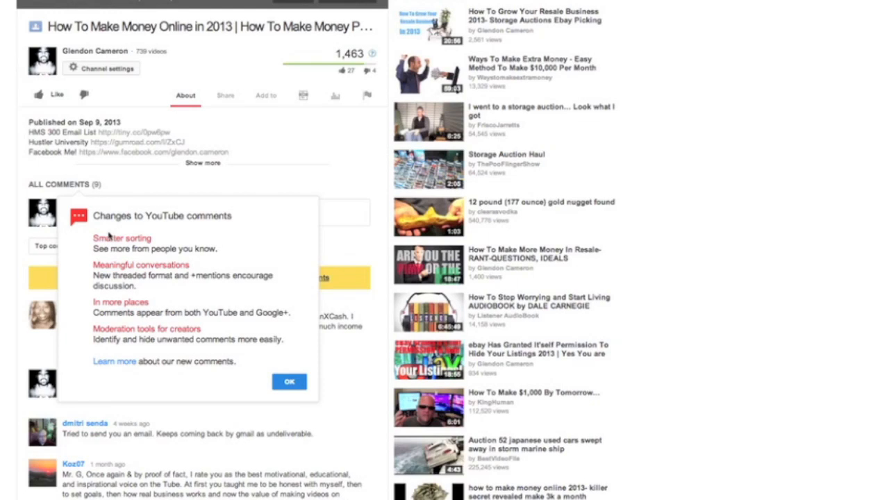
{"action": "mouse_move", "coordinate": [105, 328]}
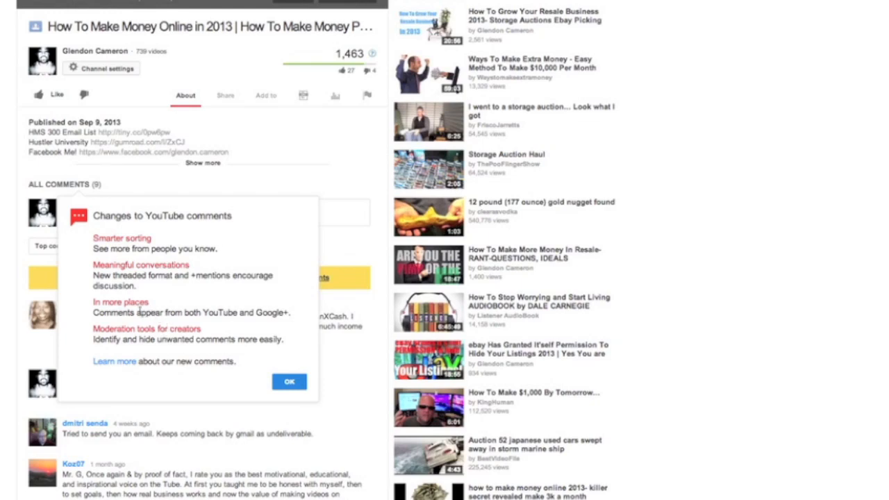
{"action": "mouse_move", "coordinate": [92, 313]}
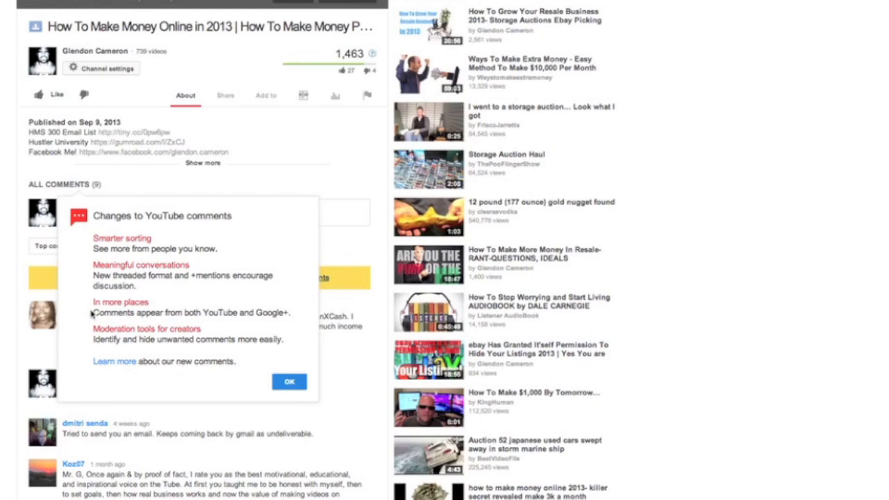
{"action": "mouse_move", "coordinate": [151, 261]}
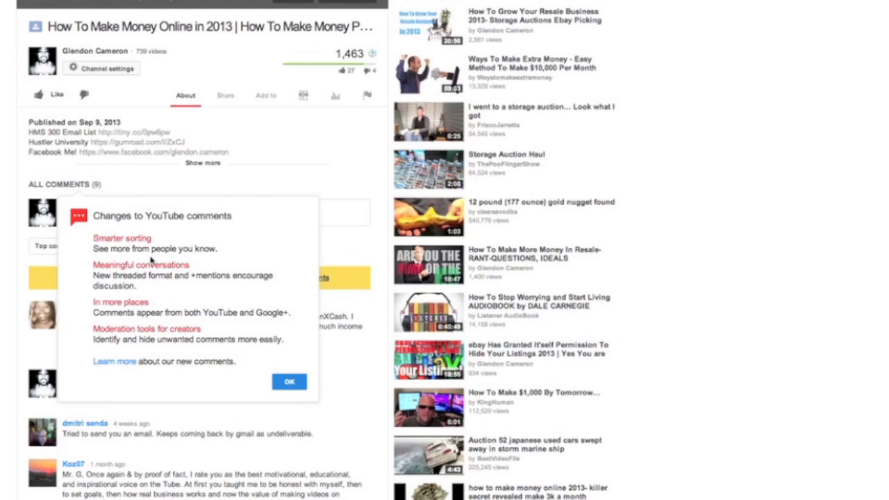
Step: Dismiss the 'Changes to YouTube comments' notice and start reviewing comments hidden as probable spam
{"action": "left_click", "coordinate": [288, 381]}
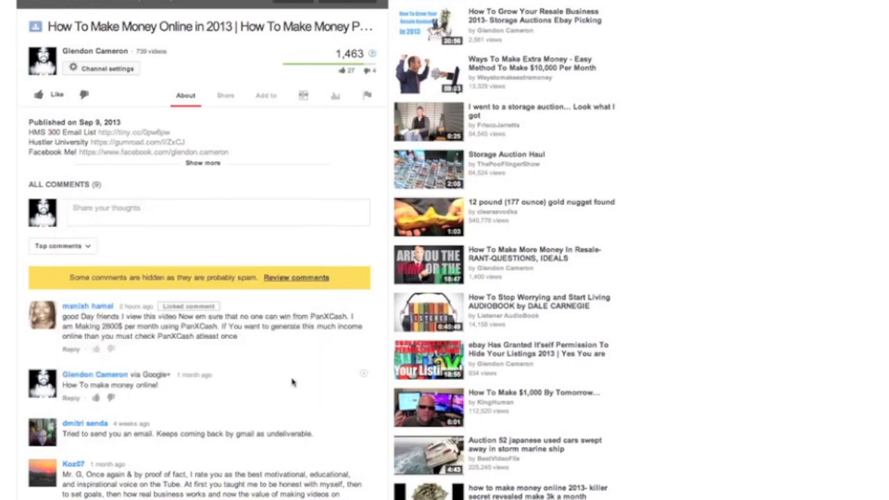
{"action": "mouse_move", "coordinate": [136, 255]}
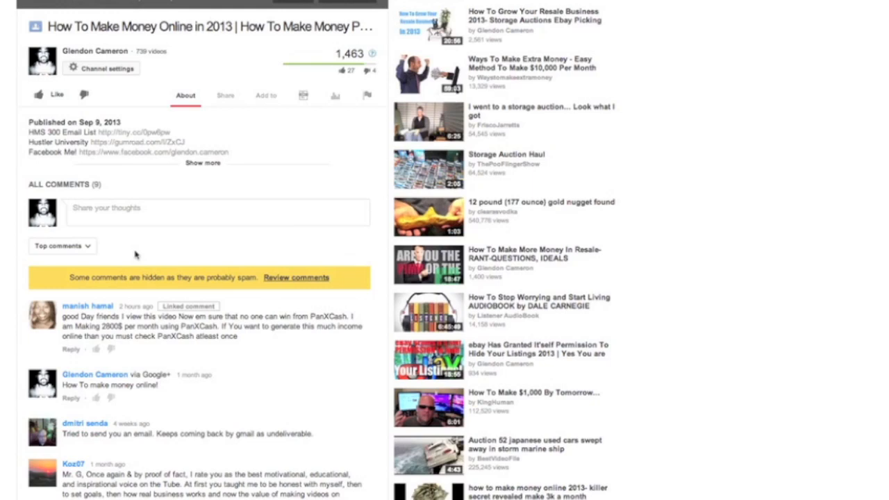
{"action": "scroll", "scroll_direction": "down", "scroll_amount": 3}
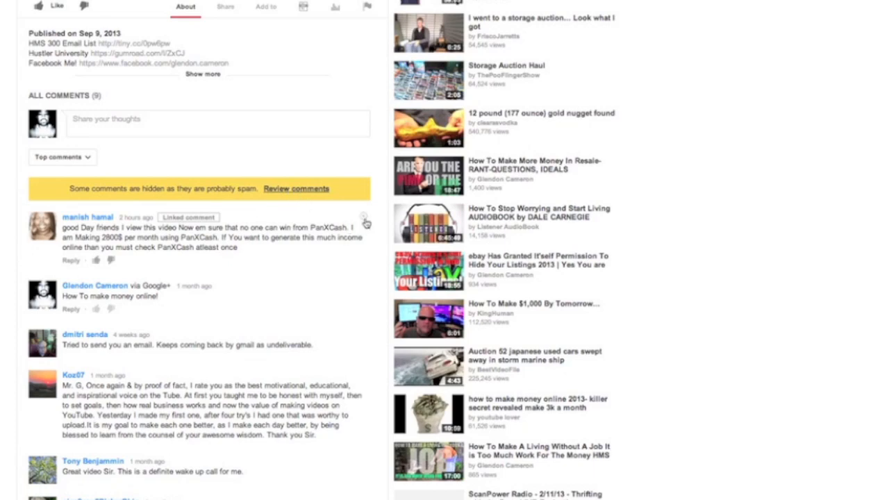
{"action": "left_click", "coordinate": [296, 188]}
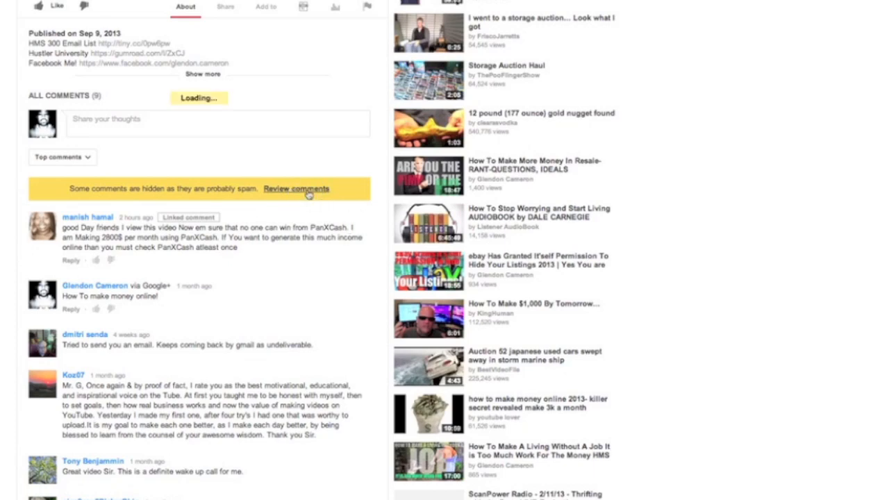
Step: Show and scroll through the nine comments marked as spam on the video
{"action": "left_click", "coordinate": [297, 189]}
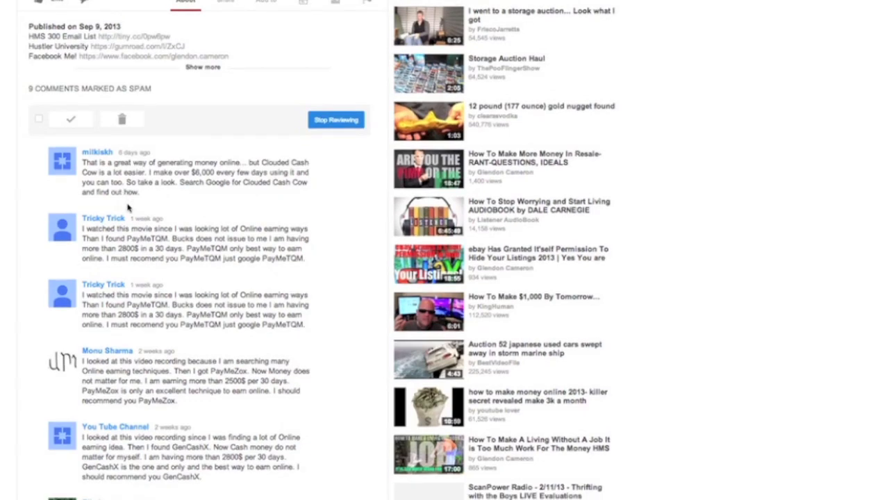
{"action": "scroll", "scroll_direction": "down", "scroll_amount": 3}
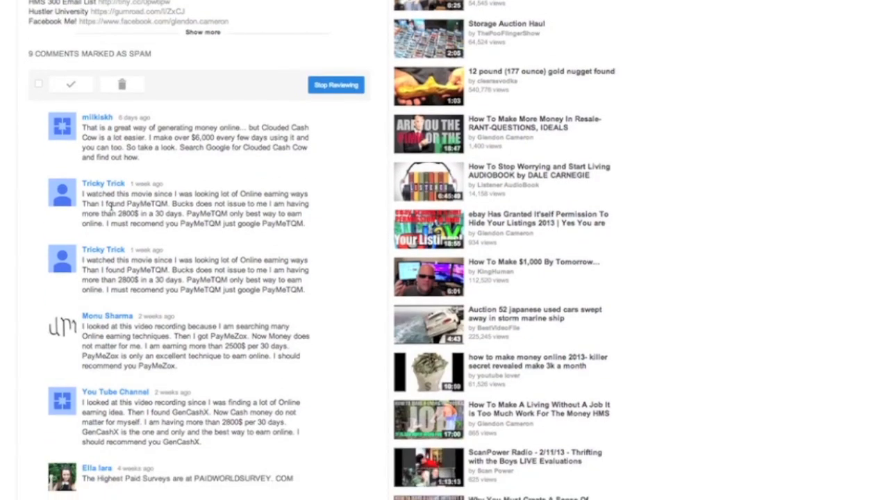
{"action": "mouse_move", "coordinate": [124, 249]}
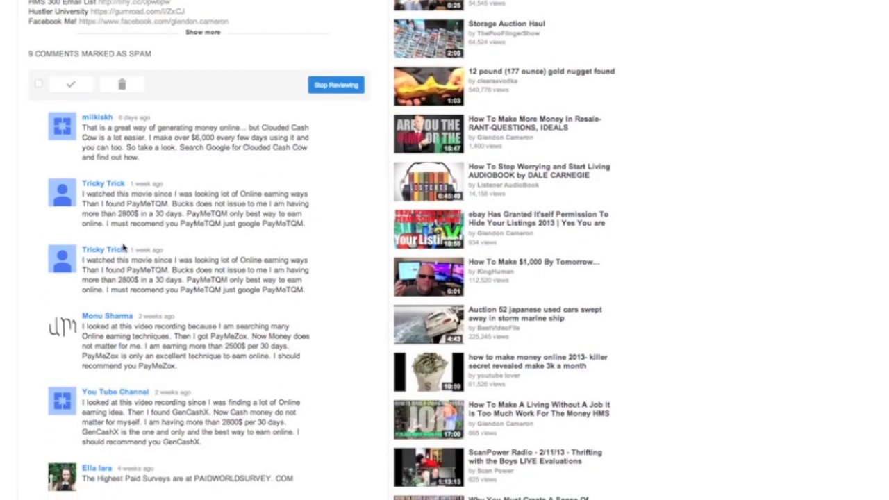
{"action": "scroll", "scroll_direction": "down", "scroll_amount": 3}
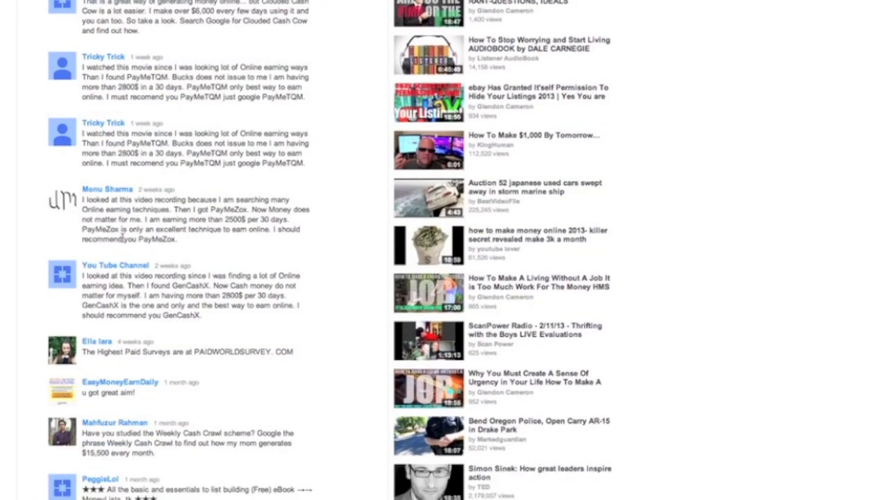
{"action": "scroll", "scroll_direction": "down", "scroll_amount": 3}
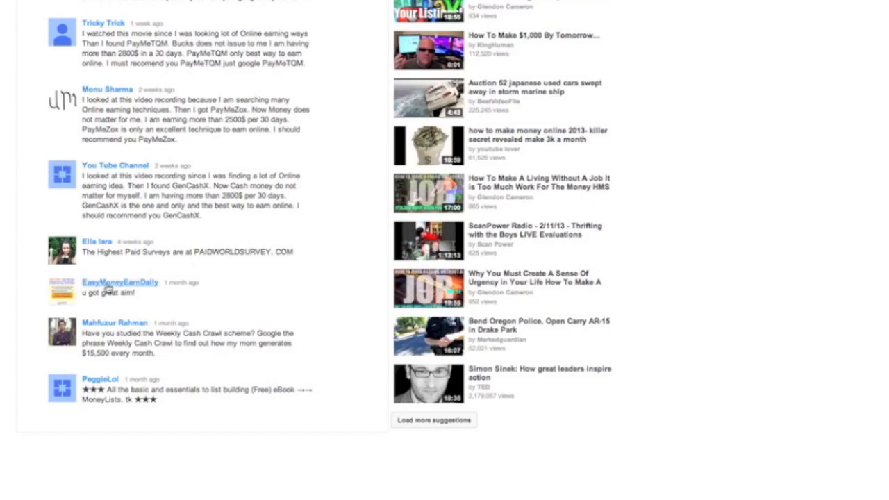
{"action": "mouse_move", "coordinate": [160, 293]}
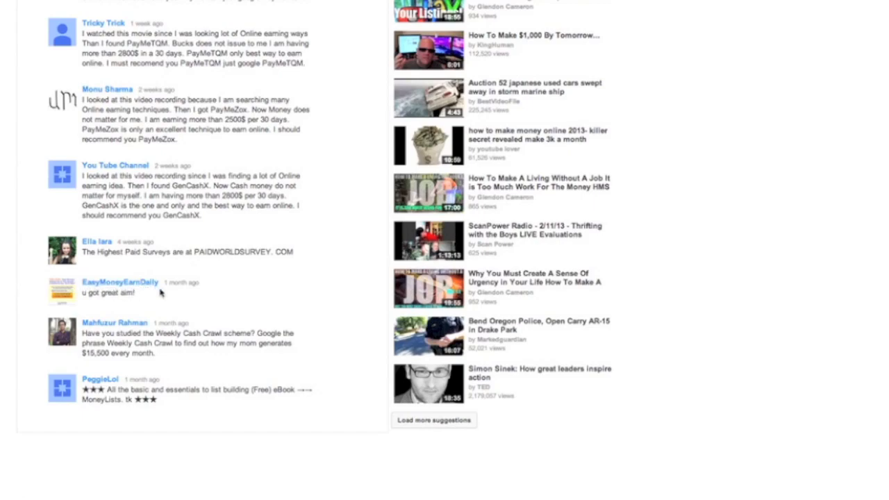
{"action": "mouse_move", "coordinate": [182, 283]}
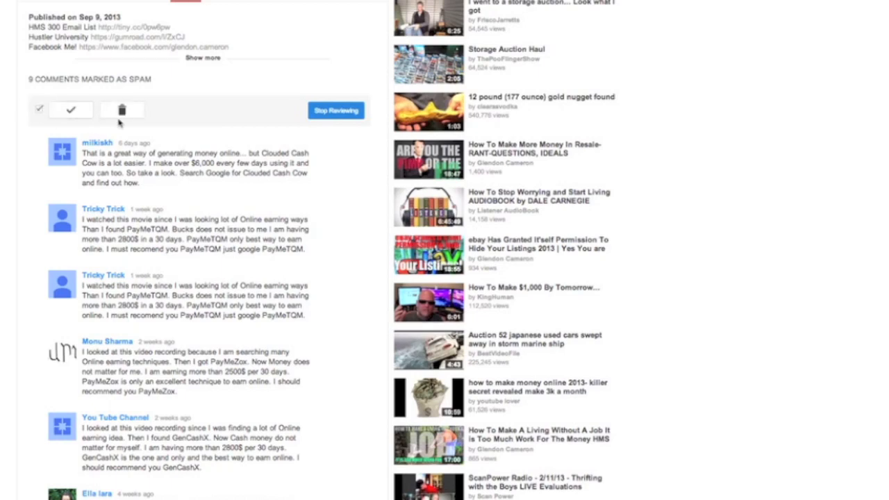
{"action": "scroll", "scroll_direction": "down", "scroll_amount": 3}
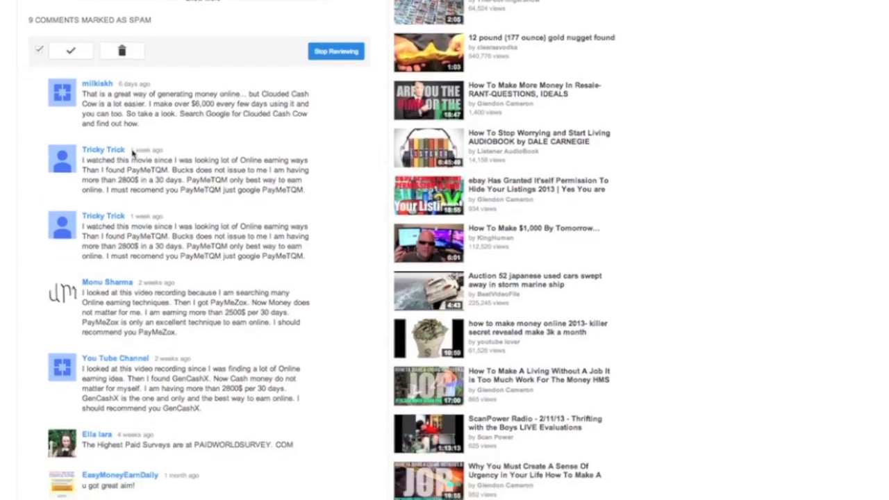
{"action": "scroll", "scroll_direction": "down", "scroll_amount": 3}
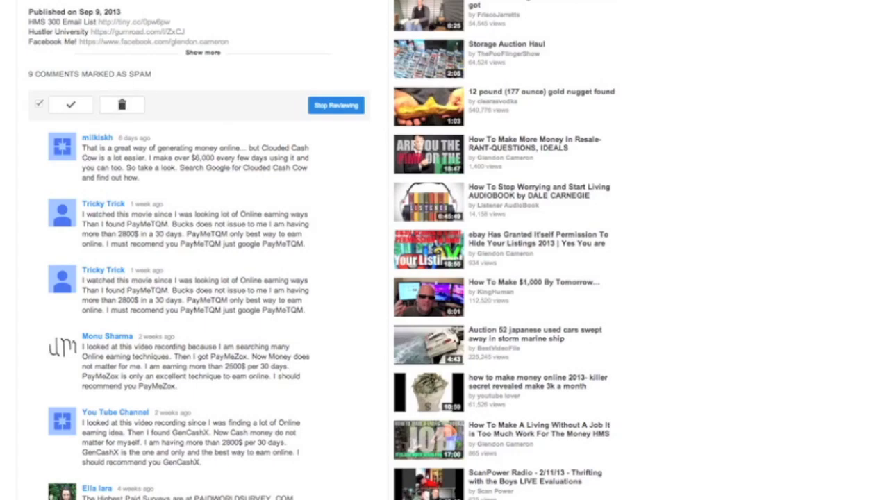
{"action": "mouse_move", "coordinate": [139, 94]}
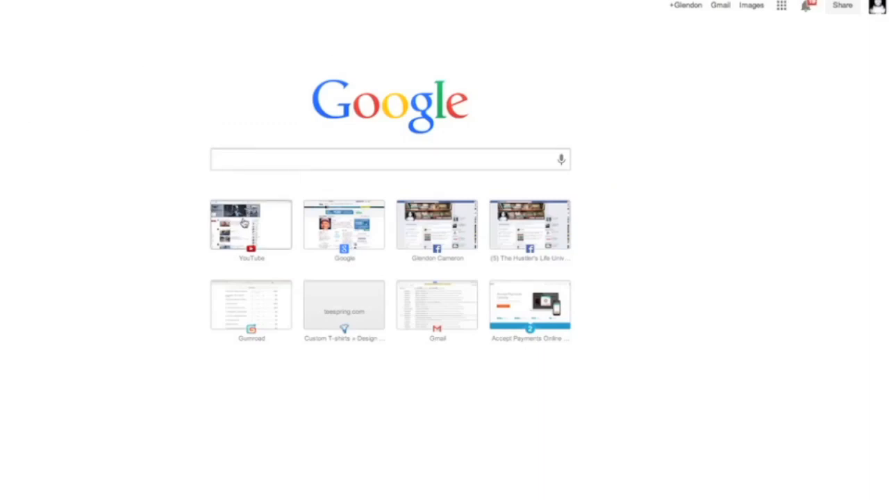
Step: Go to the YouTube home feed from the new tab page and scroll the subscriptions feed
{"action": "left_click", "coordinate": [251, 224]}
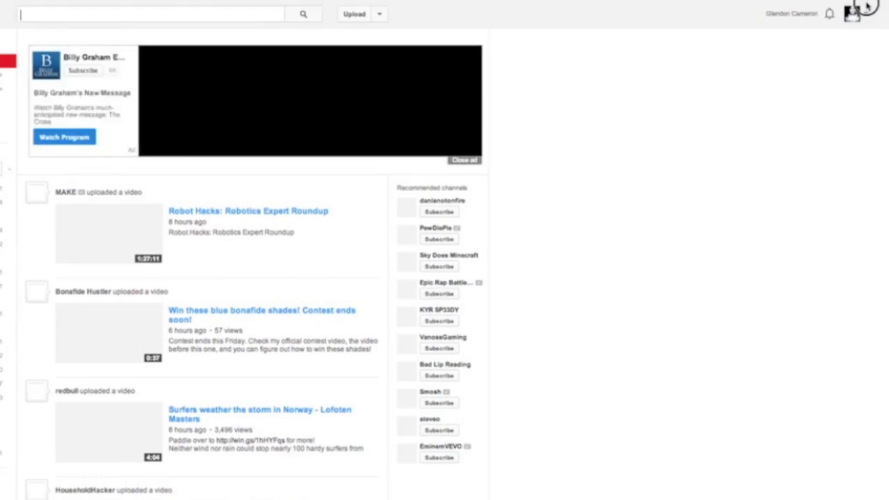
{"action": "scroll", "scroll_direction": "down", "scroll_amount": 3}
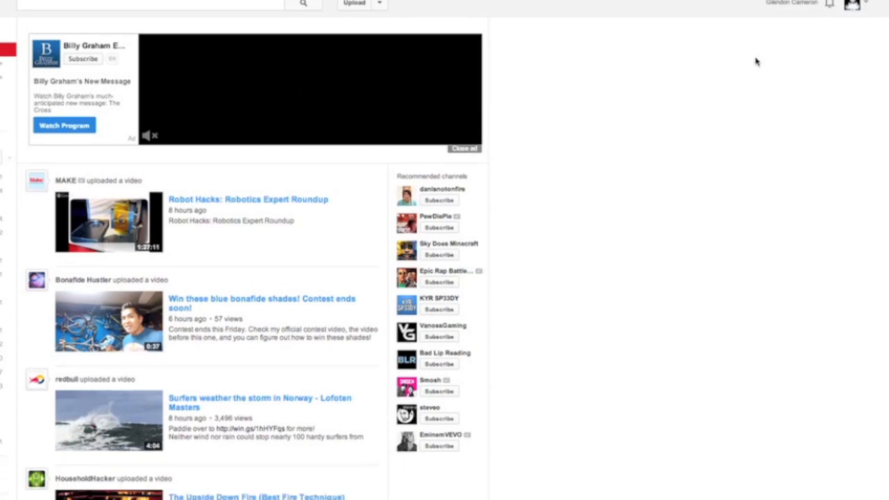
{"action": "mouse_move", "coordinate": [717, 89]}
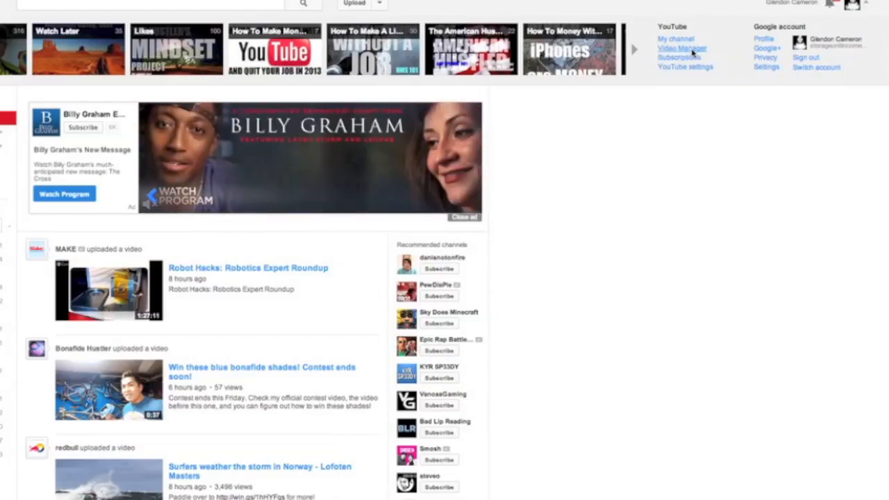
Step: Open How To Hustle On A Different Level from Uploads, pause it, and scroll its nine comments
{"action": "left_click", "coordinate": [682, 48]}
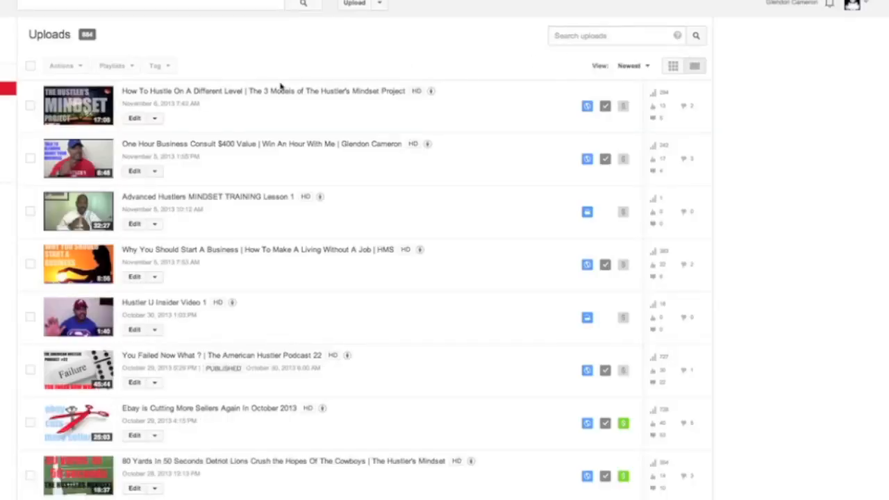
{"action": "left_click", "coordinate": [78, 105]}
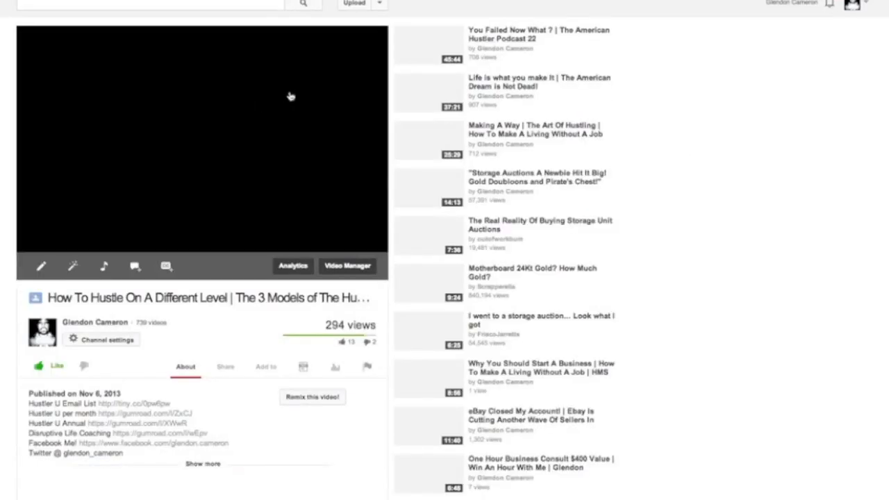
{"action": "scroll", "scroll_direction": "down", "scroll_amount": 3}
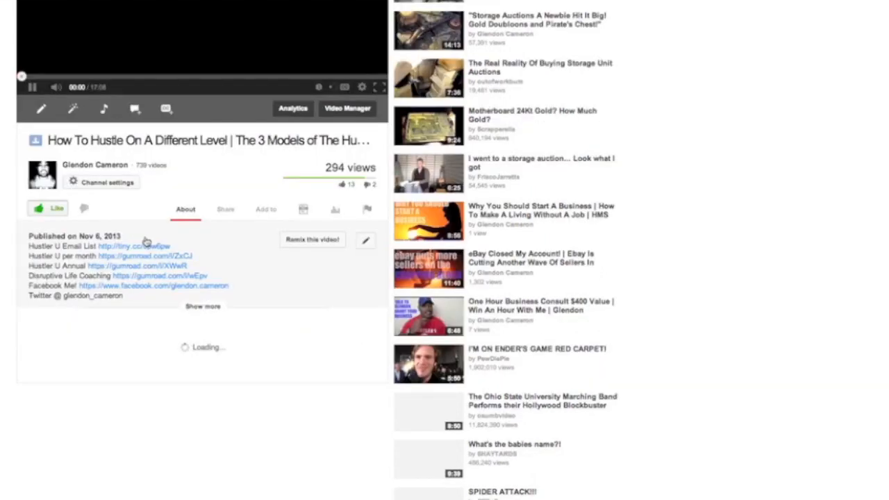
{"action": "left_click", "coordinate": [32, 86]}
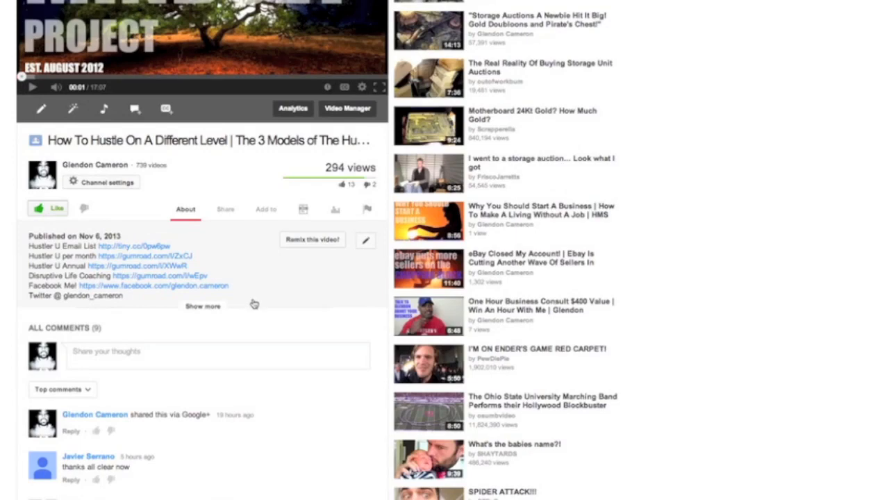
{"action": "scroll", "scroll_direction": "down", "scroll_amount": 3}
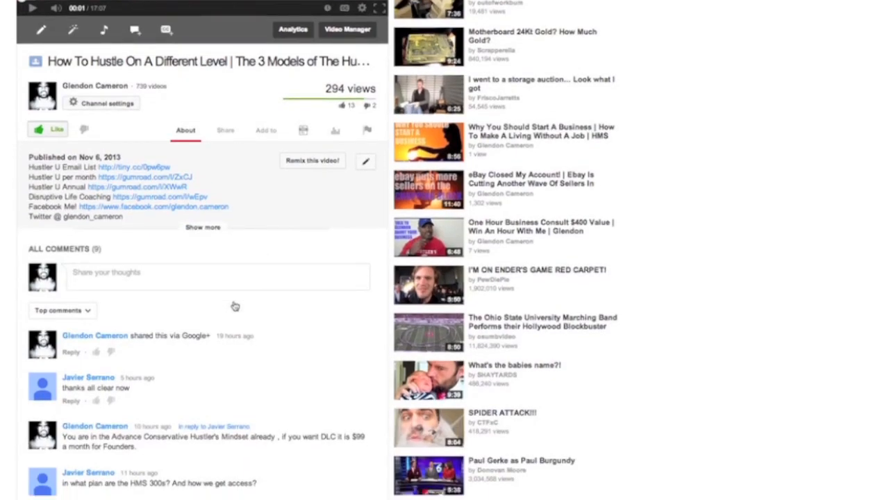
{"action": "scroll", "scroll_direction": "down", "scroll_amount": 3}
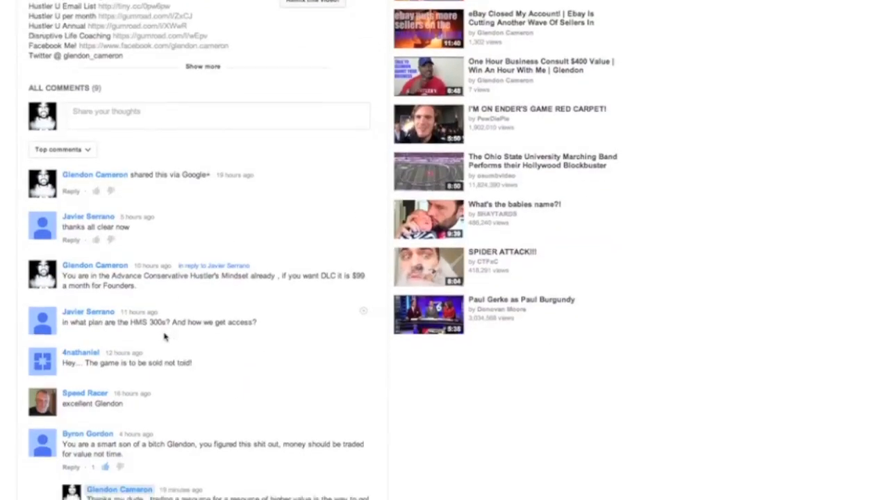
{"action": "scroll", "scroll_direction": "down", "scroll_amount": 3}
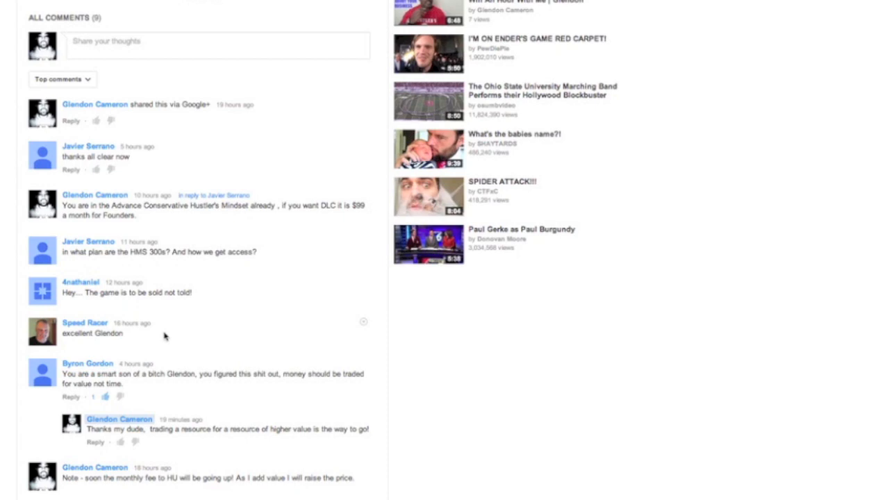